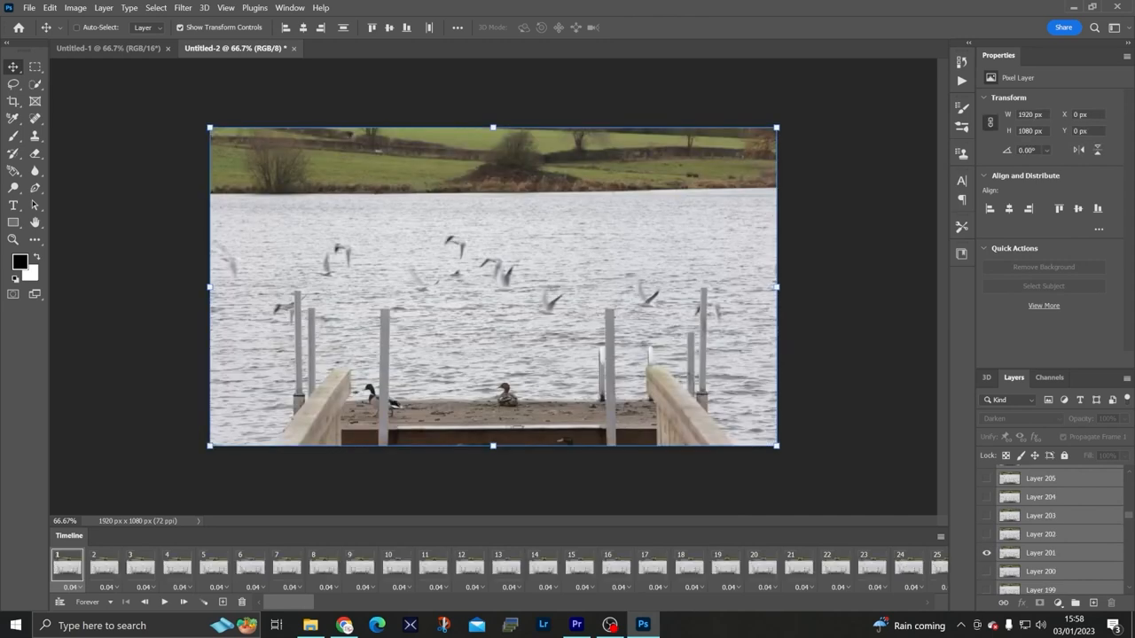
Rename Layer 196 to 'Duck', select it, and ready the Quick Selection tool's brush size picker
left_click(986, 534)
type("Duck")
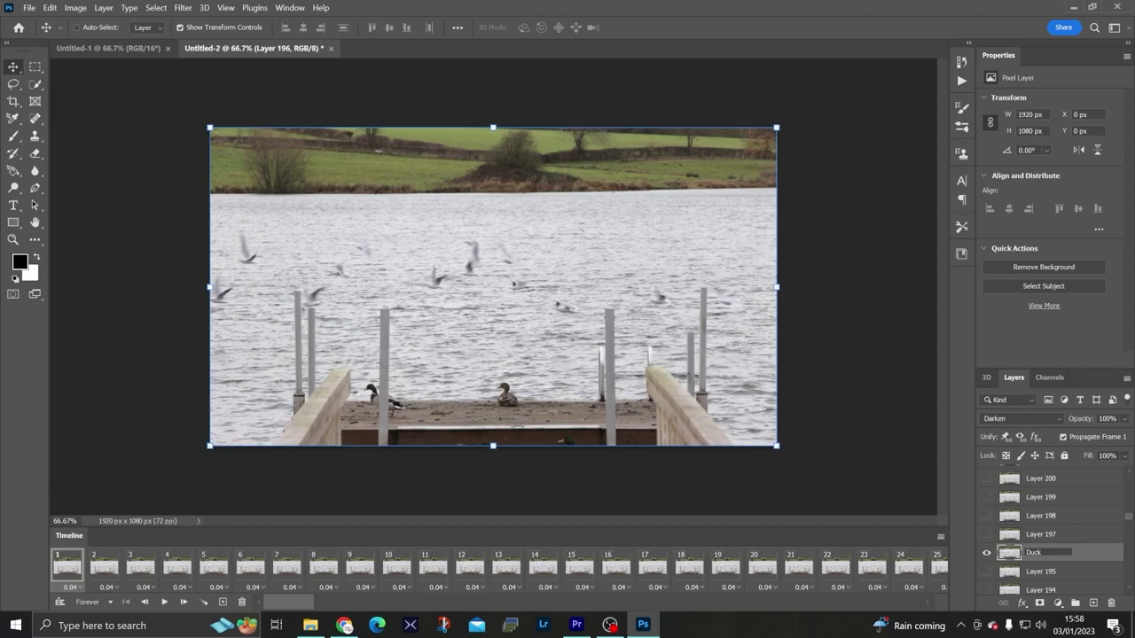
left_click(1039, 533)
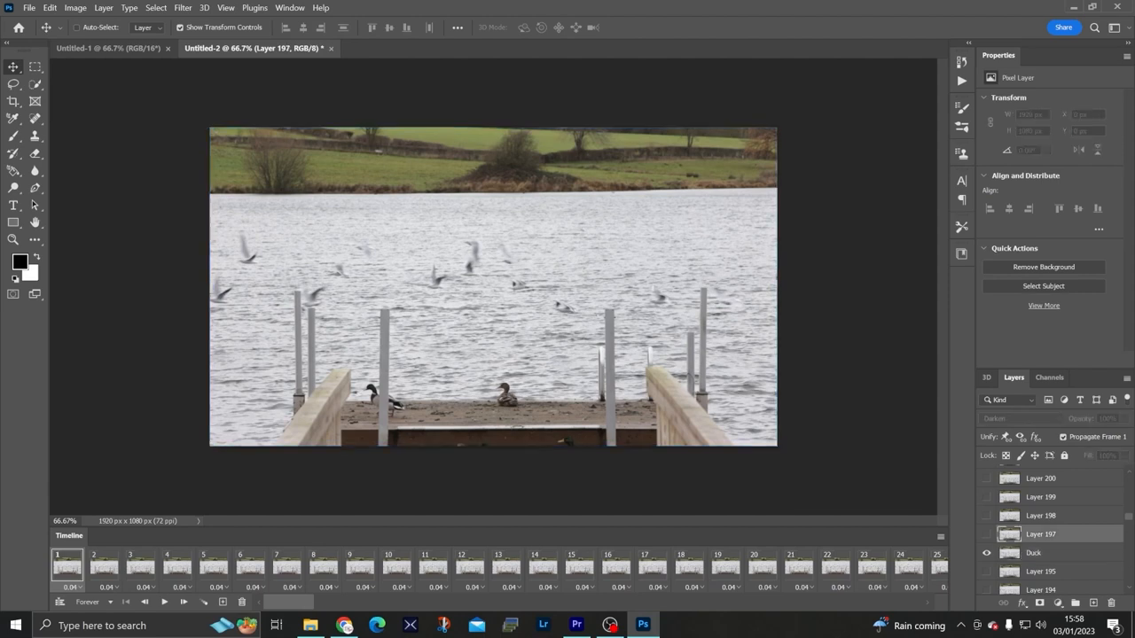
left_click(1032, 554)
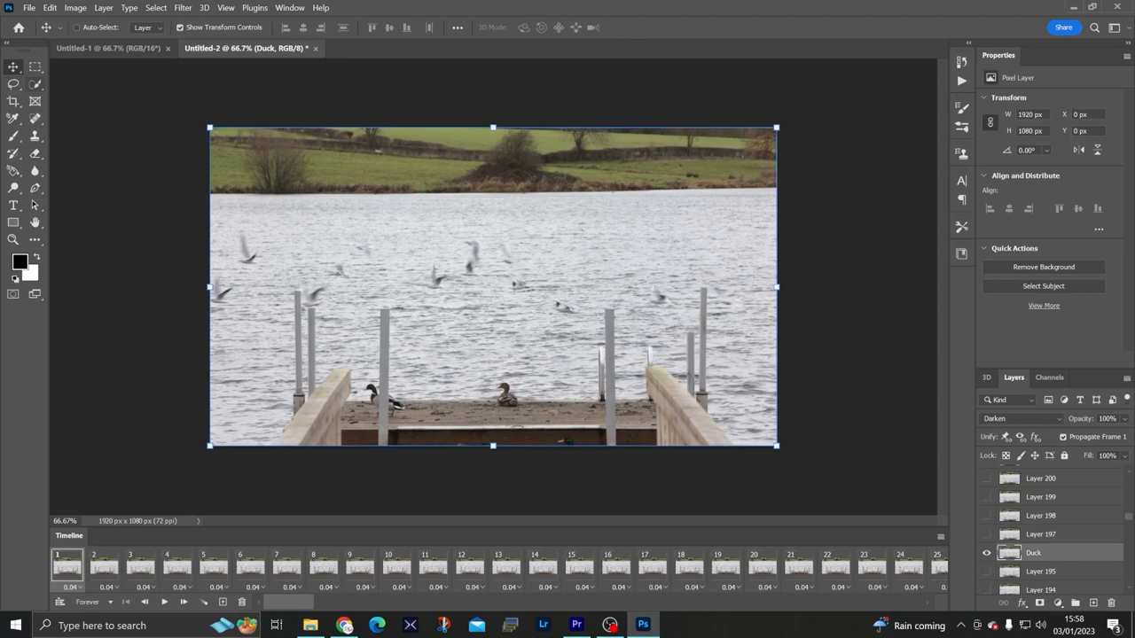
left_click(14, 83)
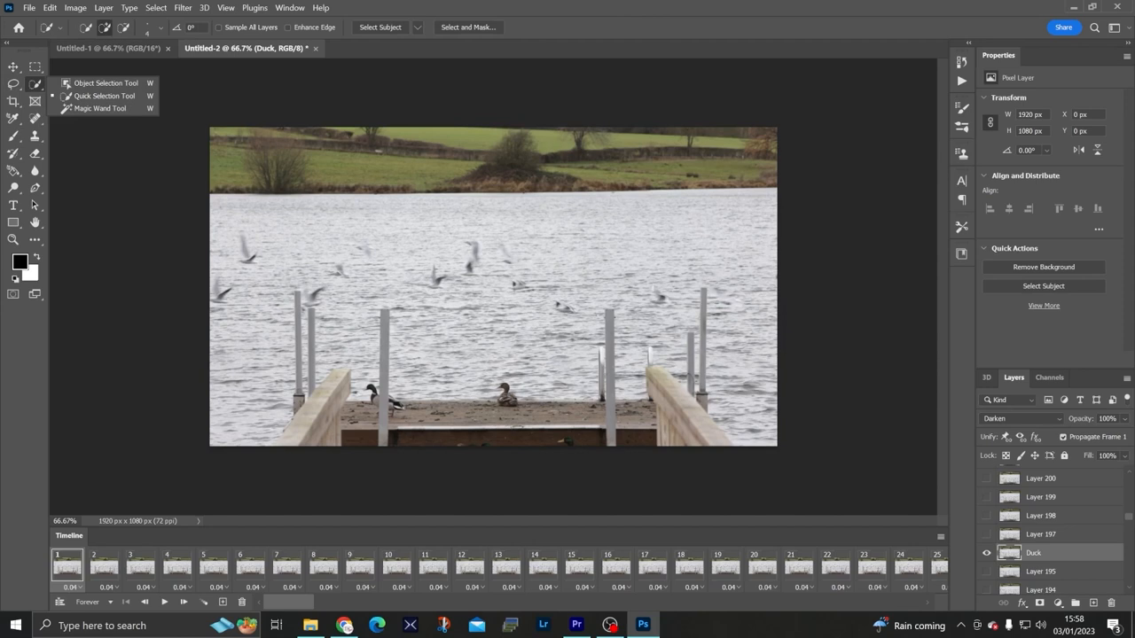
left_click(163, 26)
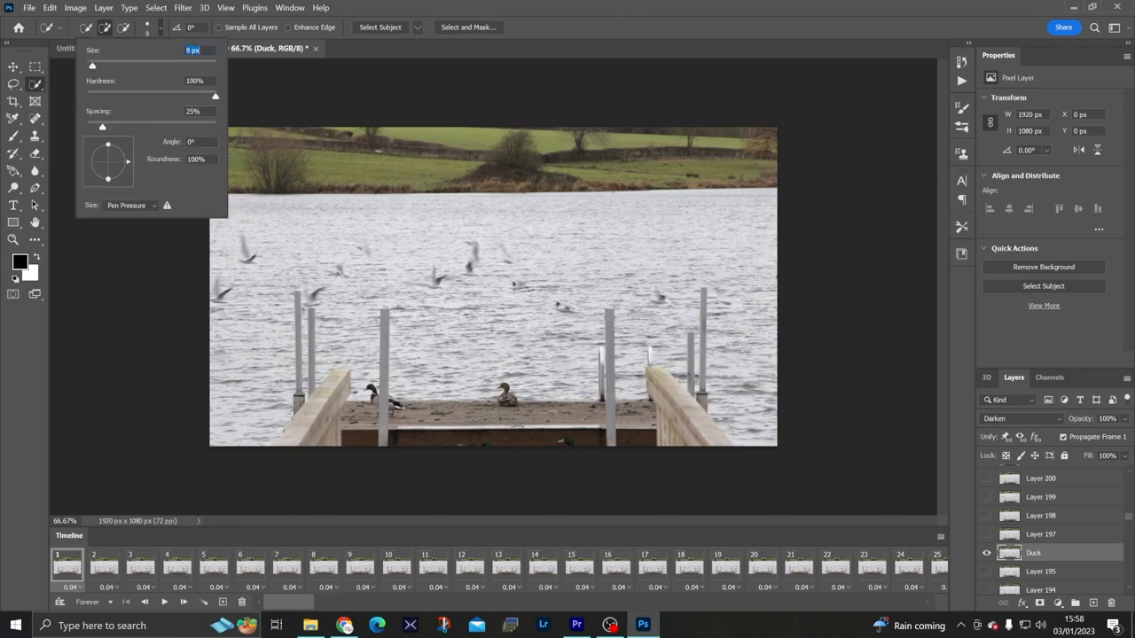